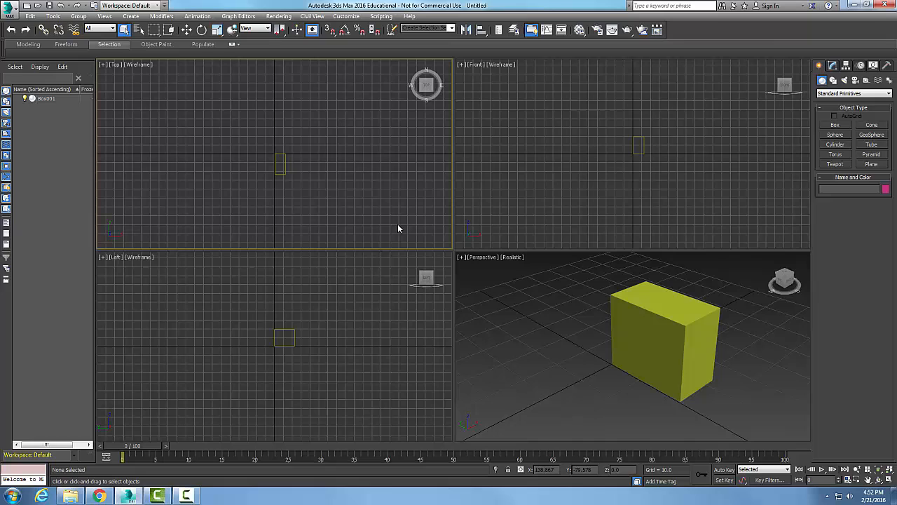
{"action": "mouse_move", "coordinate": [489, 73]}
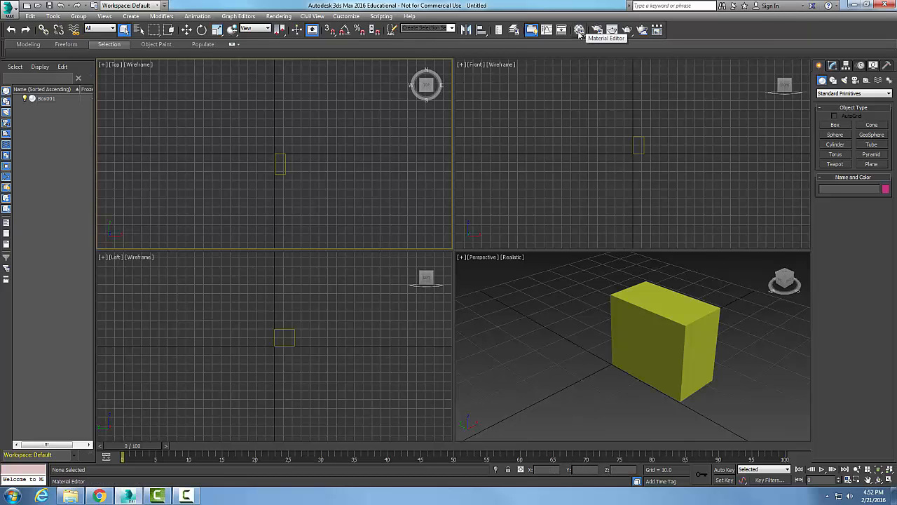
Step: Launch the Compact Material Editor from the main toolbar
{"action": "left_click", "coordinate": [579, 30]}
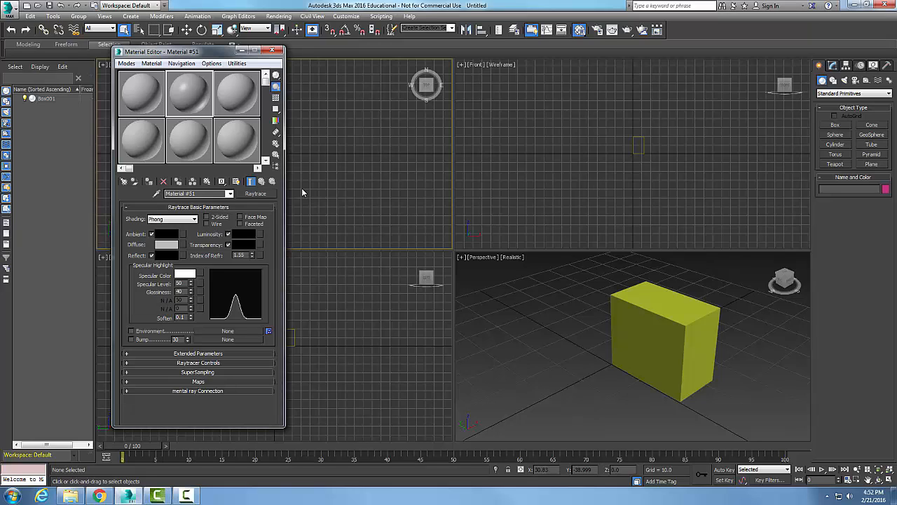
{"action": "mouse_move", "coordinate": [248, 136]}
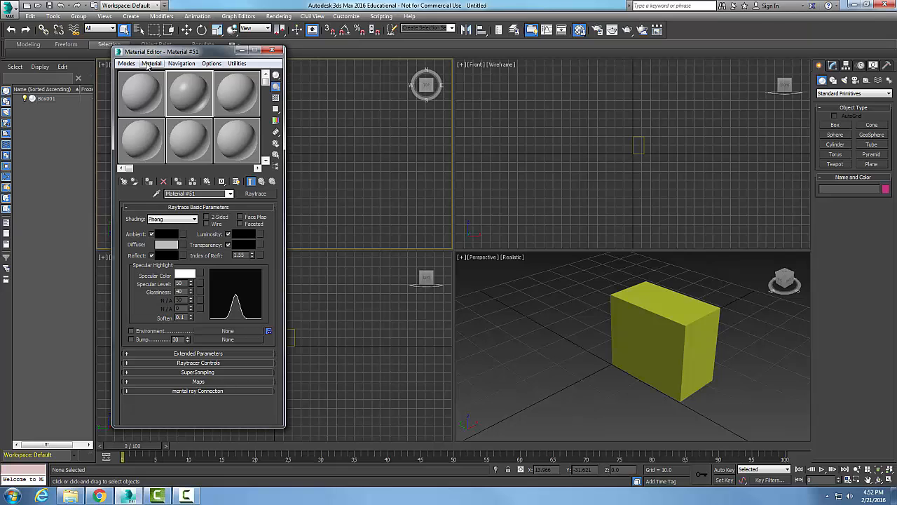
Step: Get Material to show the Material/Map Browser with the Standard materials category selected
{"action": "left_click", "coordinate": [151, 63]}
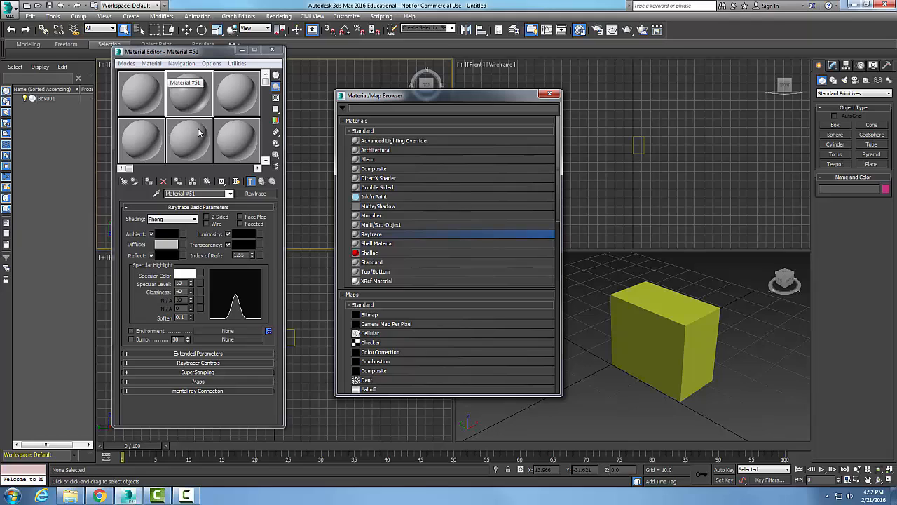
{"action": "mouse_move", "coordinate": [331, 137]}
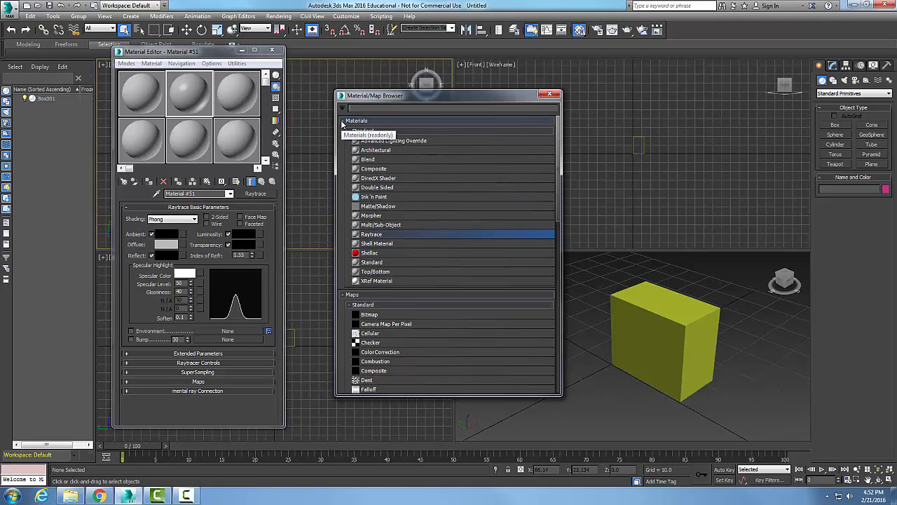
{"action": "left_click", "coordinate": [345, 121]}
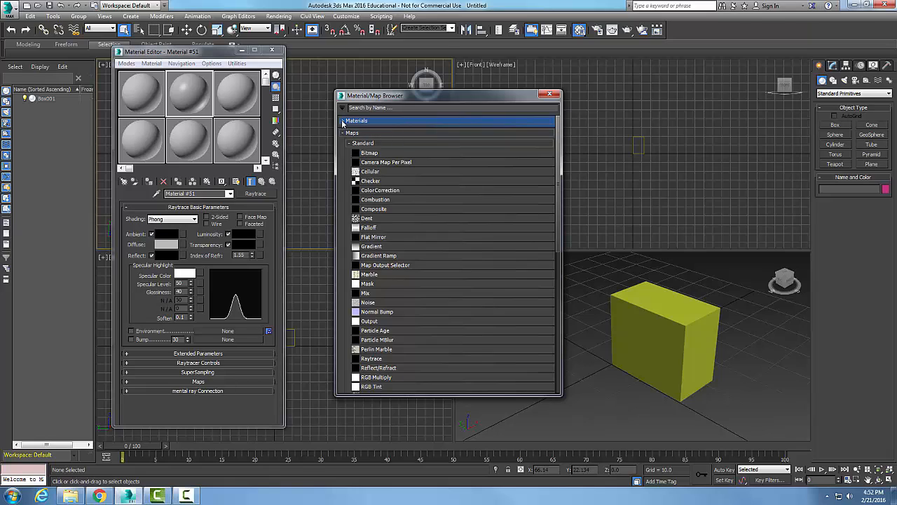
{"action": "left_click", "coordinate": [350, 132]}
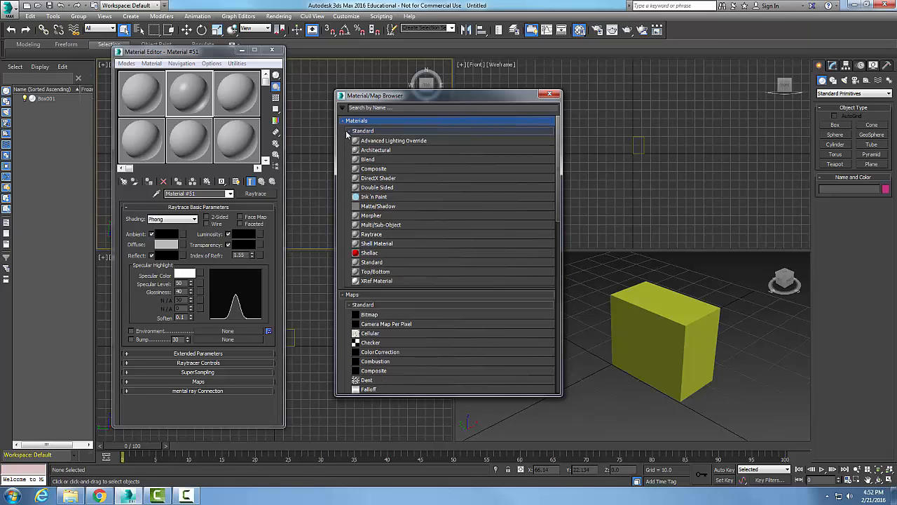
{"action": "left_click", "coordinate": [362, 131]}
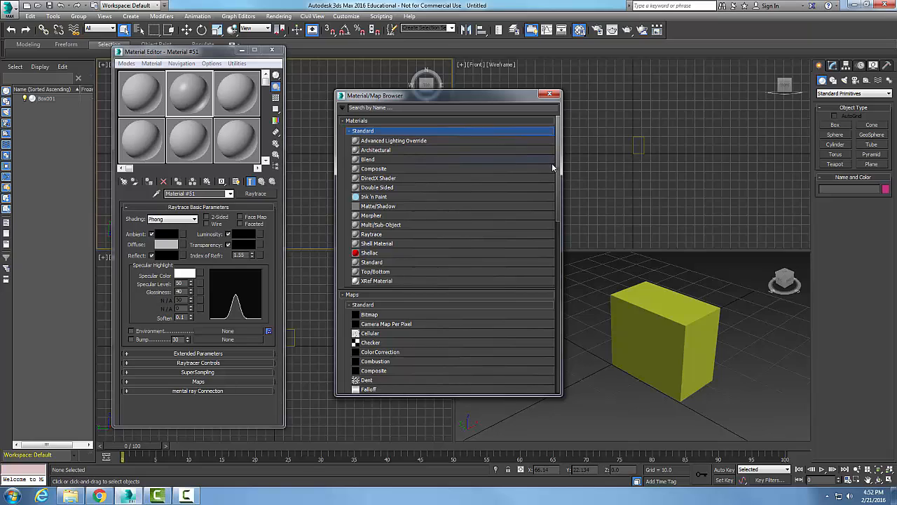
{"action": "mouse_move", "coordinate": [552, 168]}
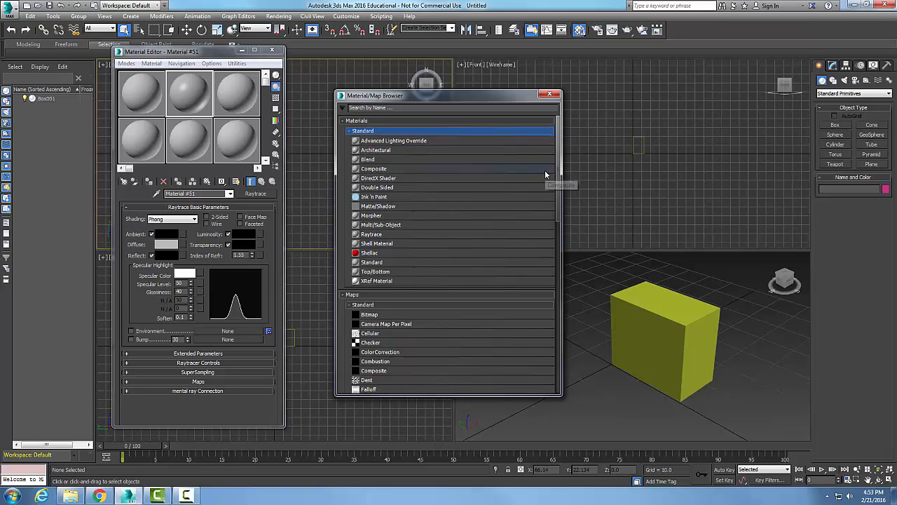
{"action": "mouse_move", "coordinate": [533, 225]}
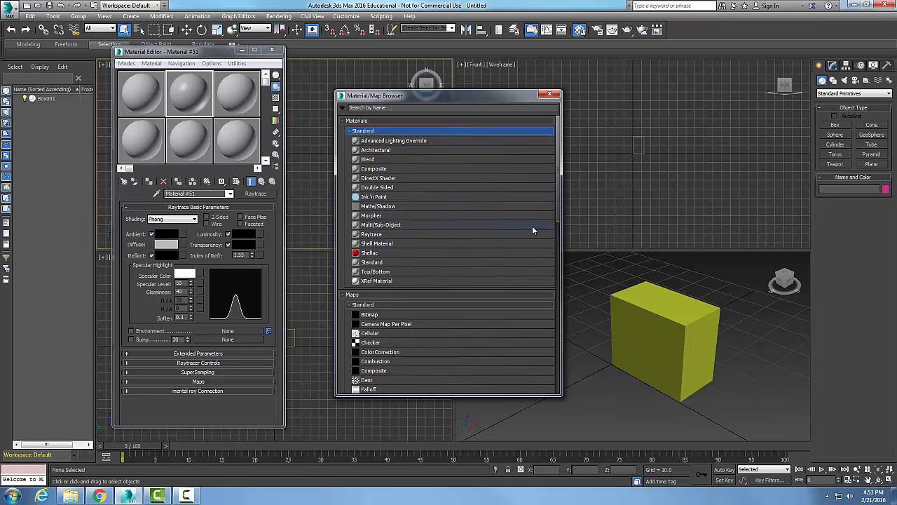
Step: Assign Architectural to the active sample slot, then replace it with a Raytrace material
{"action": "left_click", "coordinate": [371, 234]}
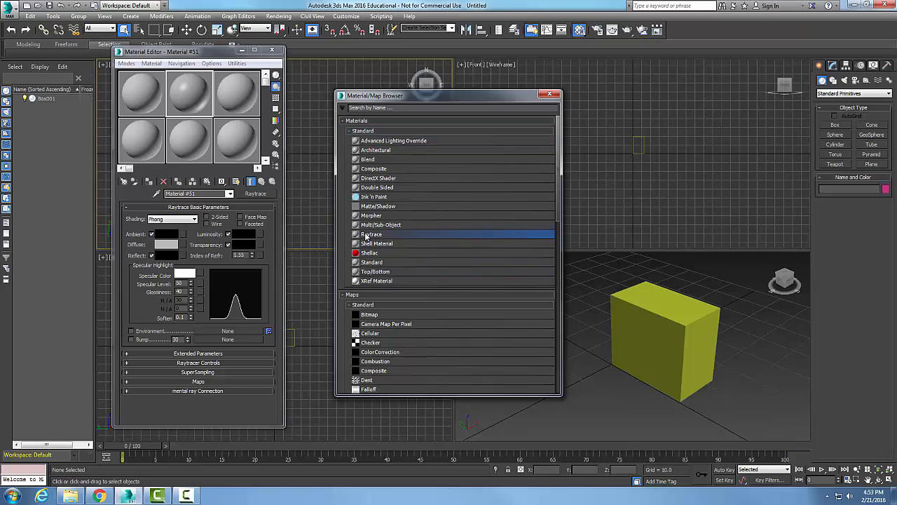
{"action": "mouse_move", "coordinate": [279, 216]}
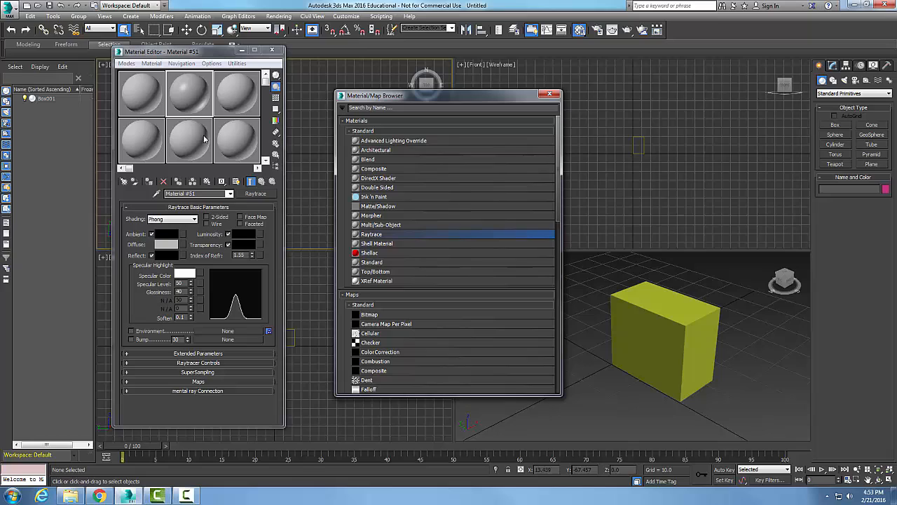
{"action": "mouse_move", "coordinate": [195, 93]}
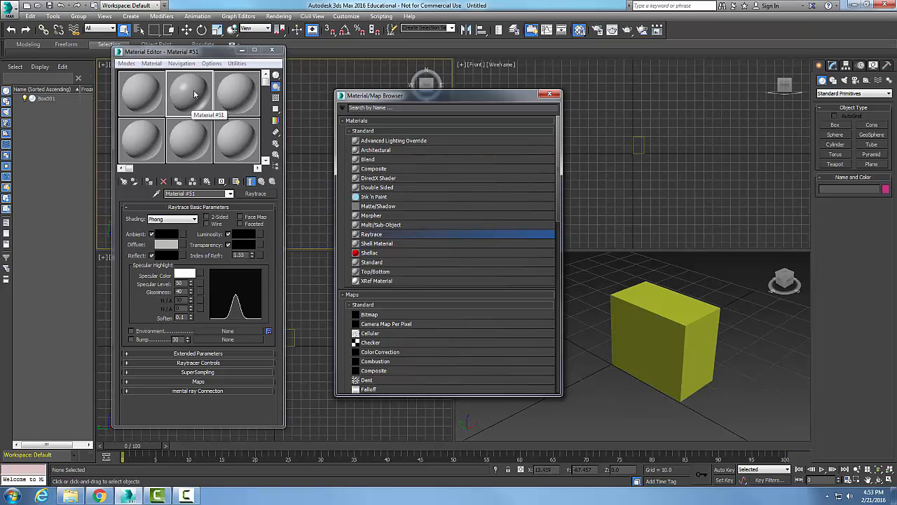
{"action": "mouse_move", "coordinate": [191, 91]}
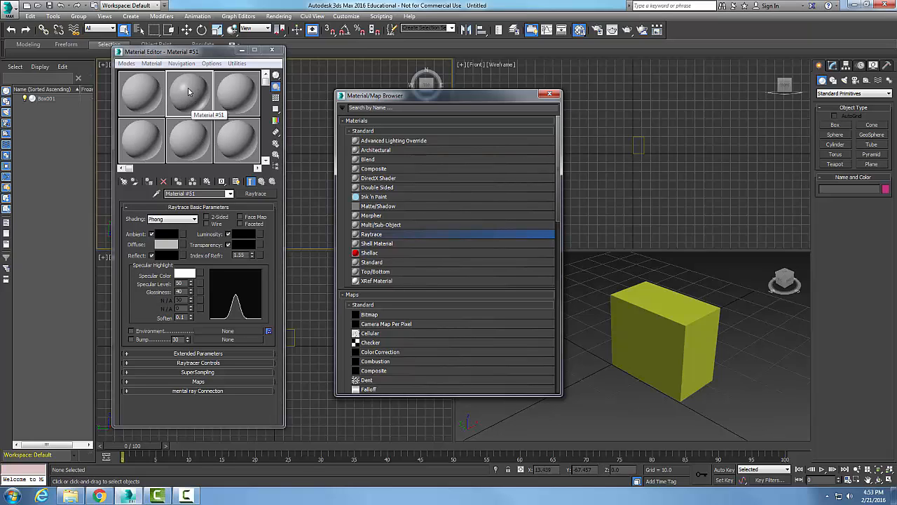
{"action": "mouse_move", "coordinate": [241, 224]}
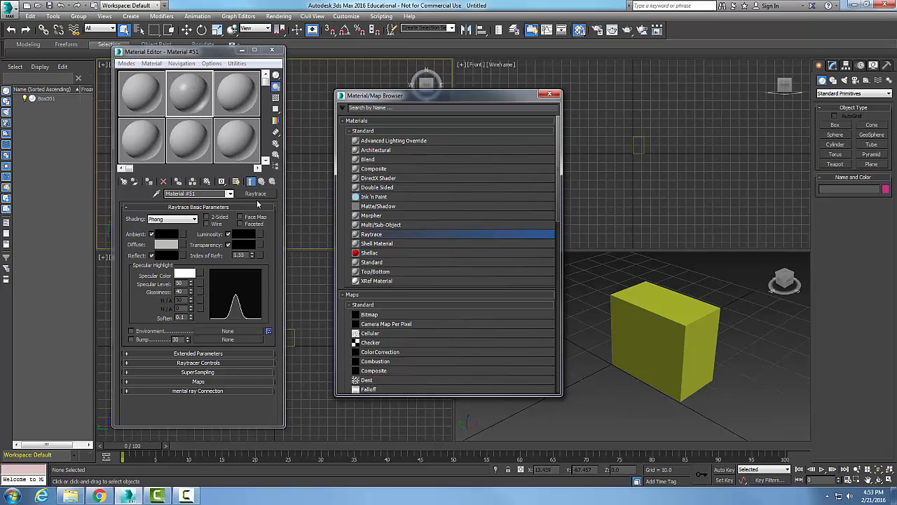
{"action": "mouse_move", "coordinate": [240, 244]}
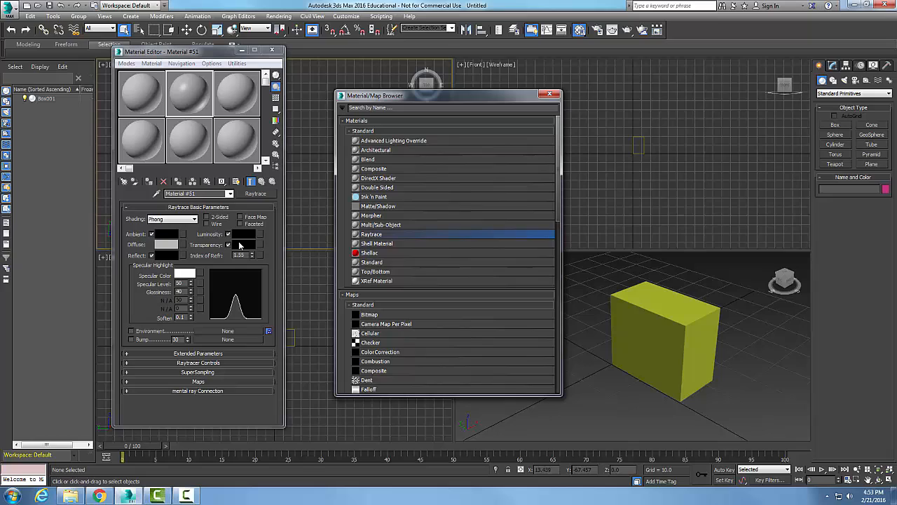
{"action": "mouse_move", "coordinate": [237, 236]}
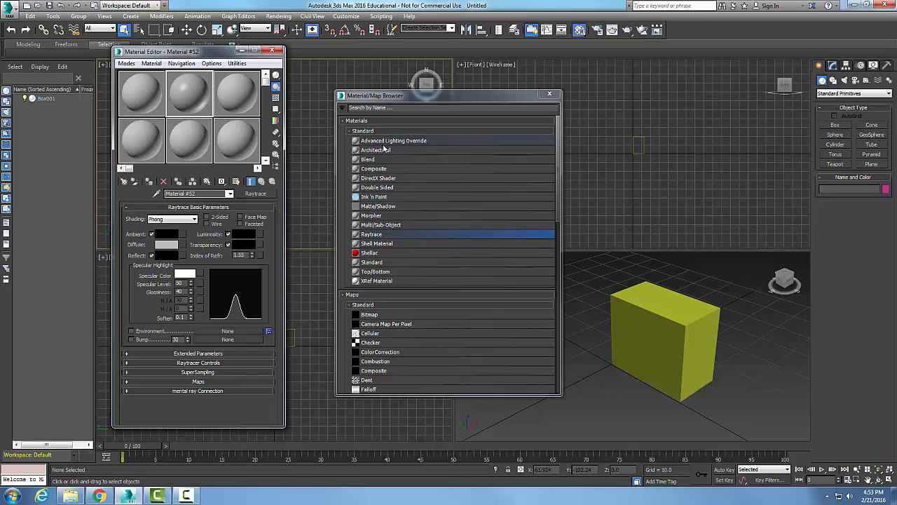
{"action": "double_click", "coordinate": [375, 150]}
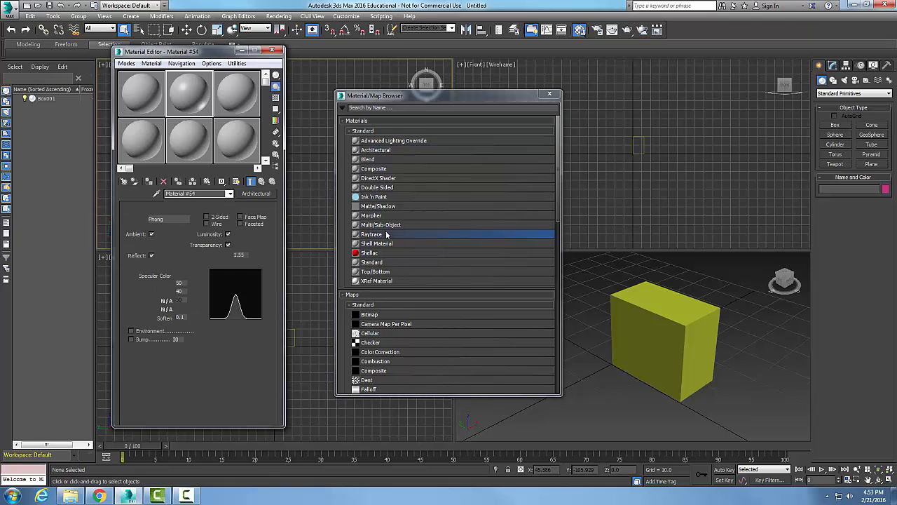
{"action": "double_click", "coordinate": [373, 233]}
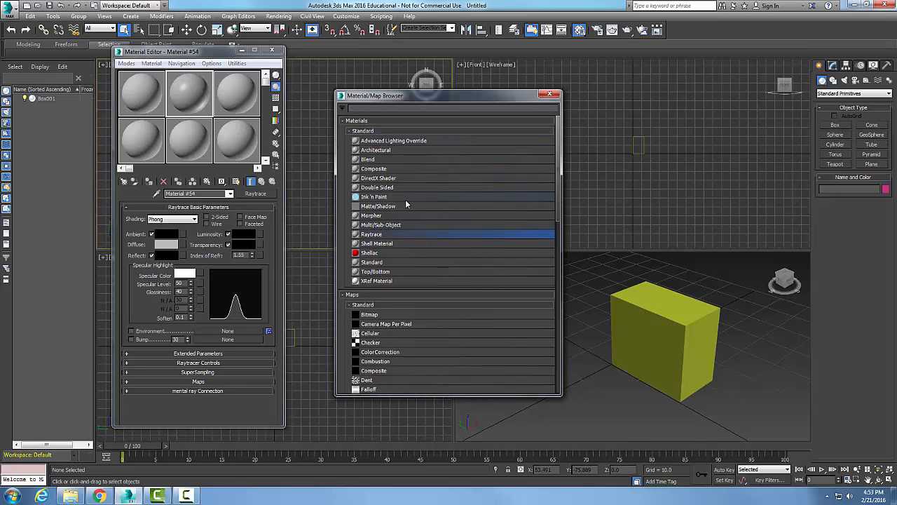
{"action": "mouse_move", "coordinate": [405, 206]}
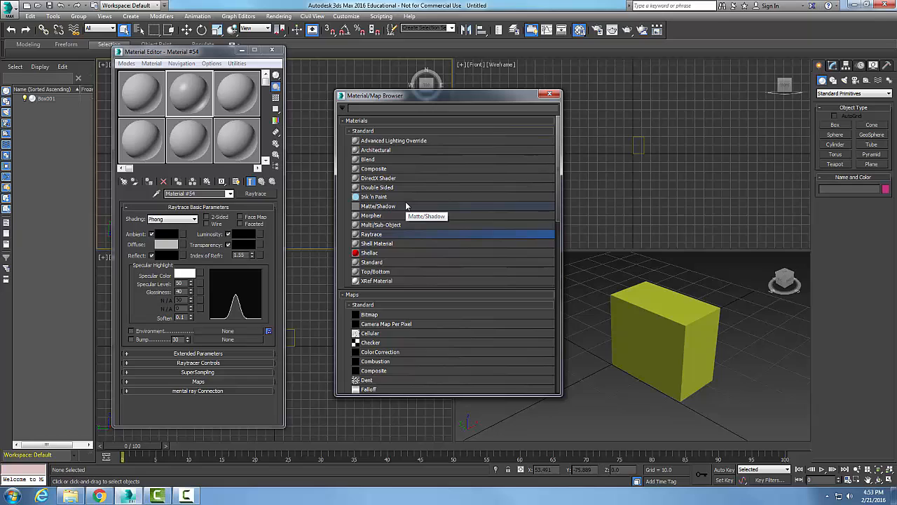
Step: Search the browser for wood and load the Wood map into the second sample slot
{"action": "type", "text": "d"}
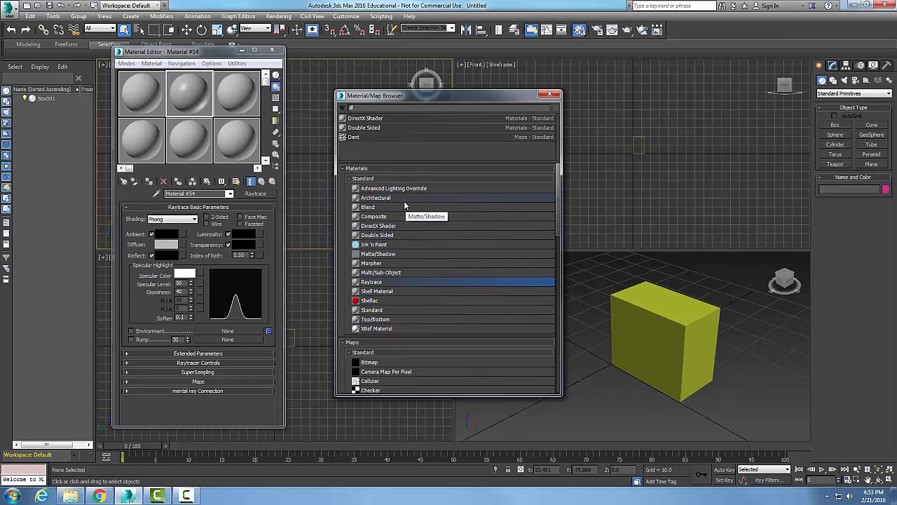
{"action": "mouse_move", "coordinate": [359, 152]}
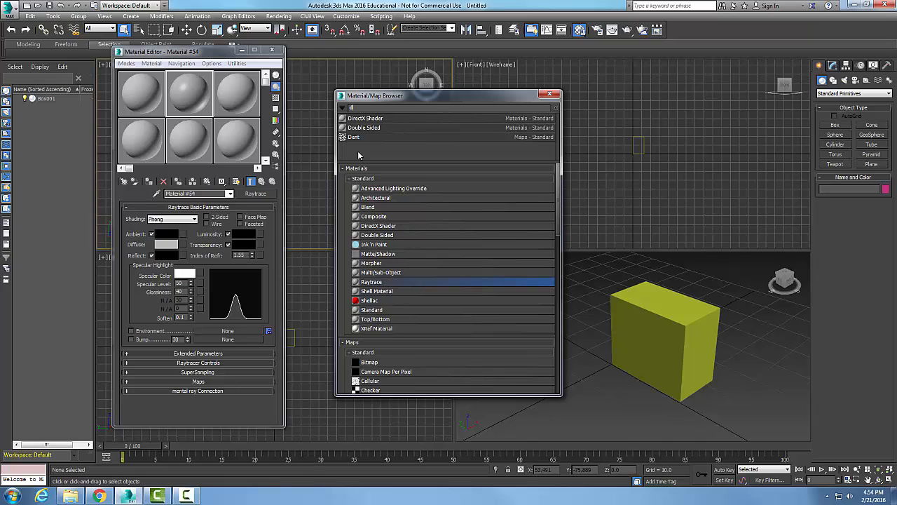
{"action": "mouse_move", "coordinate": [555, 111]}
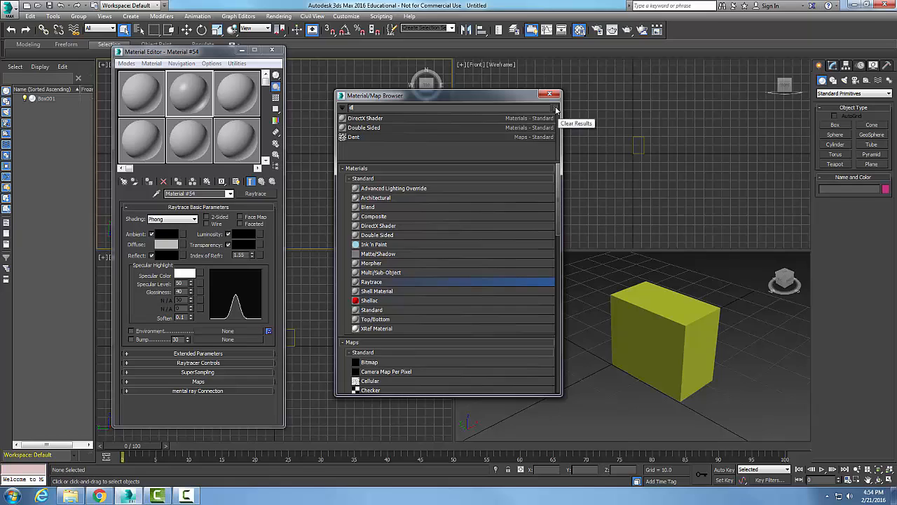
{"action": "left_click", "coordinate": [574, 123]}
{"action": "type", "text": "w"}
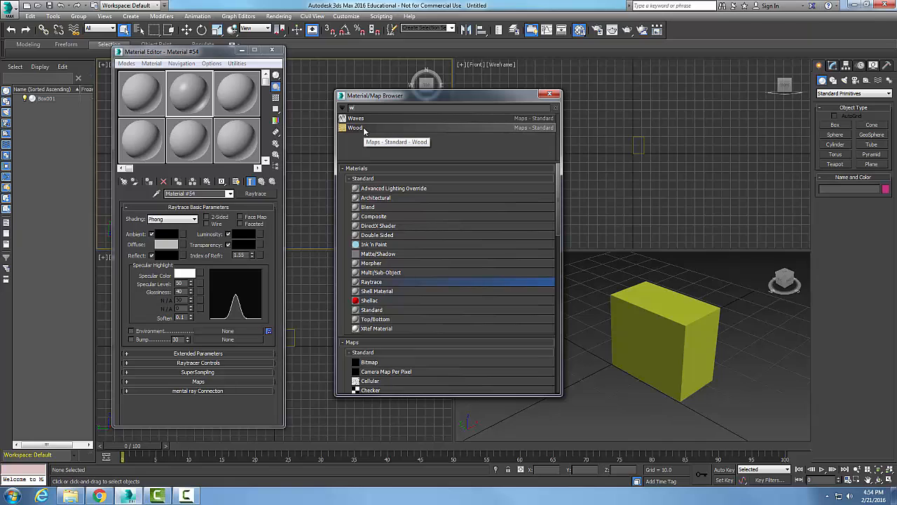
{"action": "double_click", "coordinate": [356, 127]}
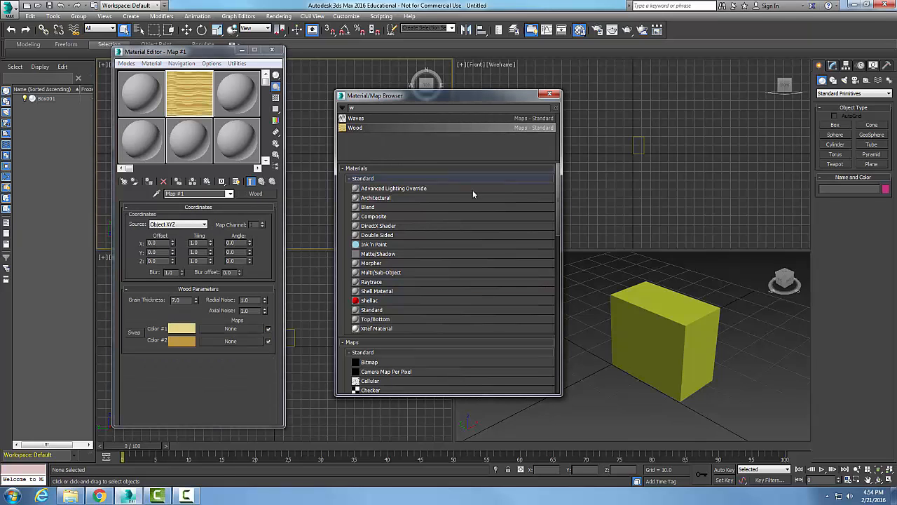
{"action": "left_click", "coordinate": [188, 139]}
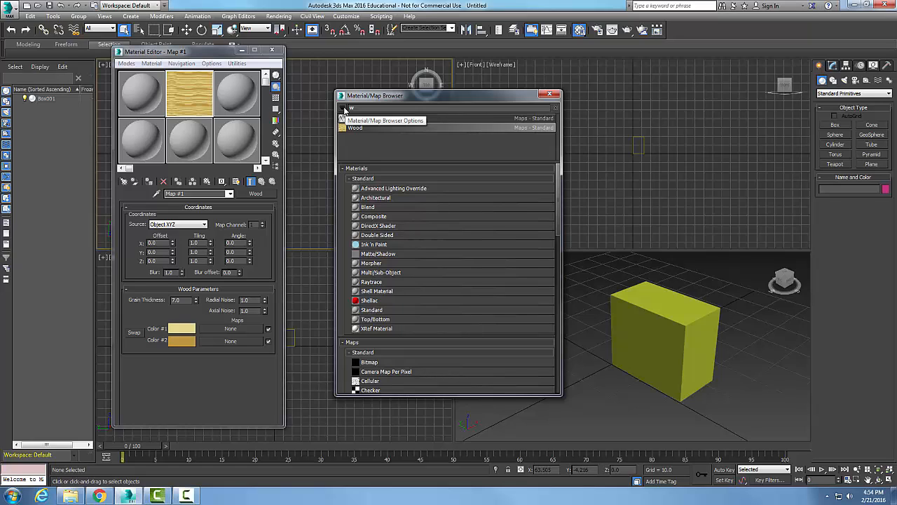
Step: Show the browser's options menu with group and material library commands
{"action": "left_click", "coordinate": [342, 108]}
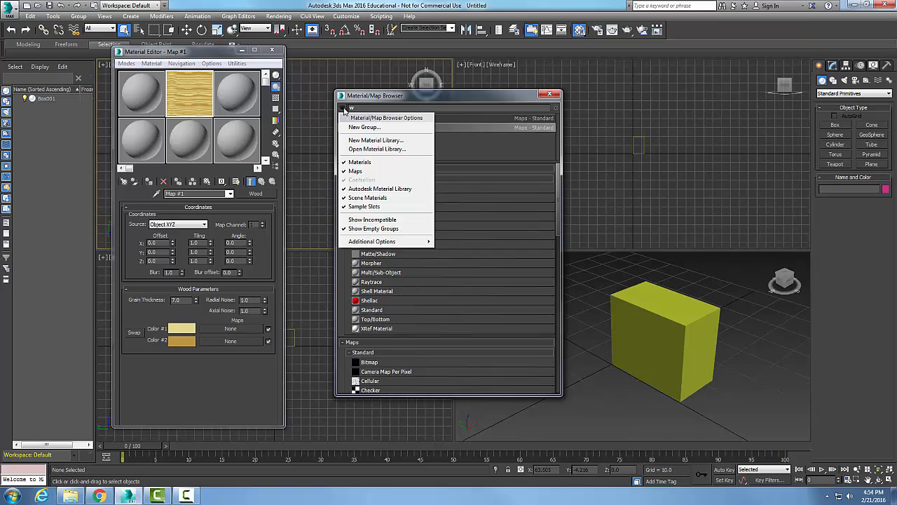
{"action": "mouse_move", "coordinate": [364, 127]}
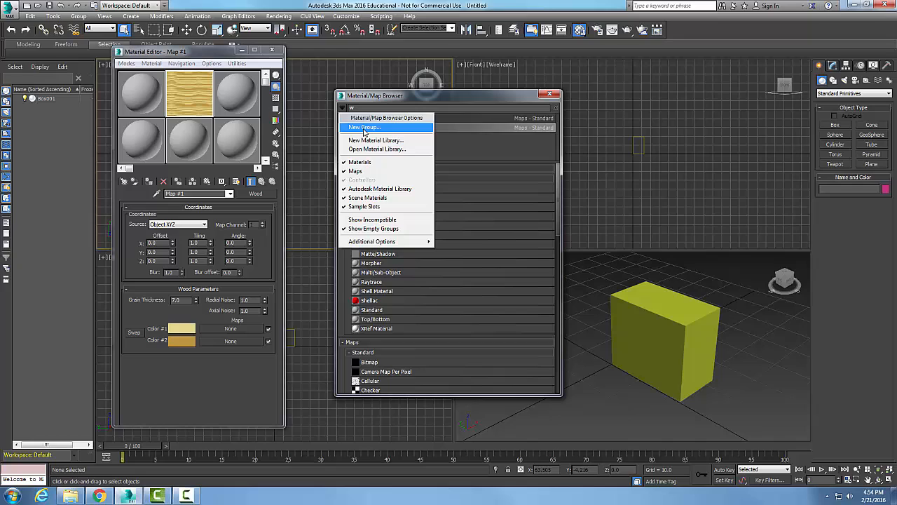
{"action": "mouse_move", "coordinate": [547, 157]}
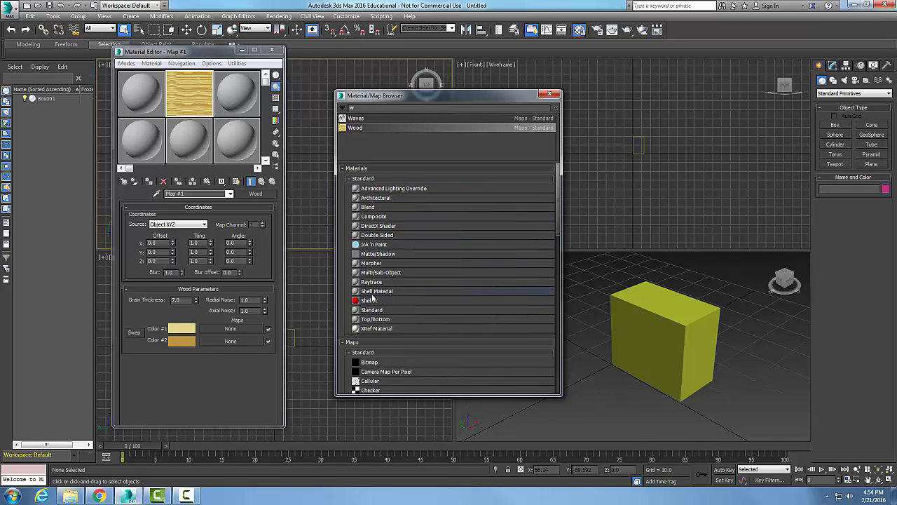
{"action": "mouse_move", "coordinate": [368, 207]}
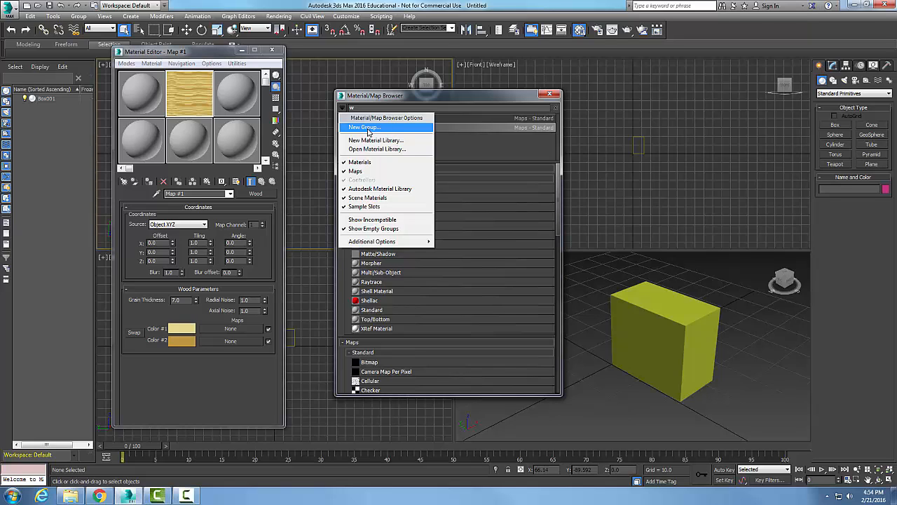
{"action": "left_click", "coordinate": [377, 148]}
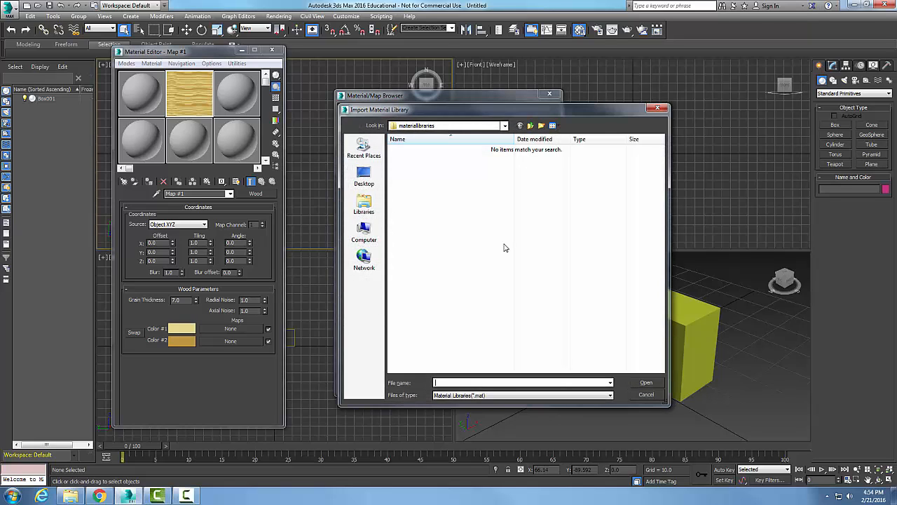
{"action": "left_click", "coordinate": [504, 126]}
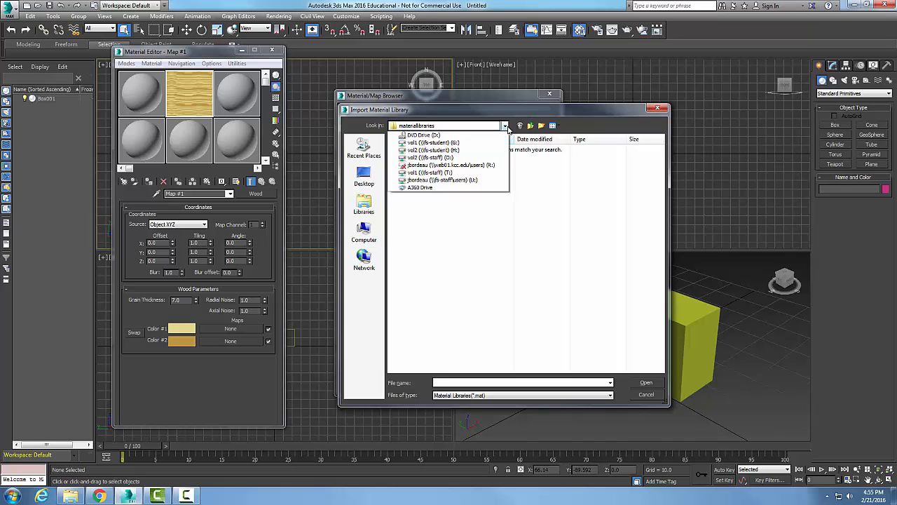
{"action": "left_click", "coordinate": [429, 157]}
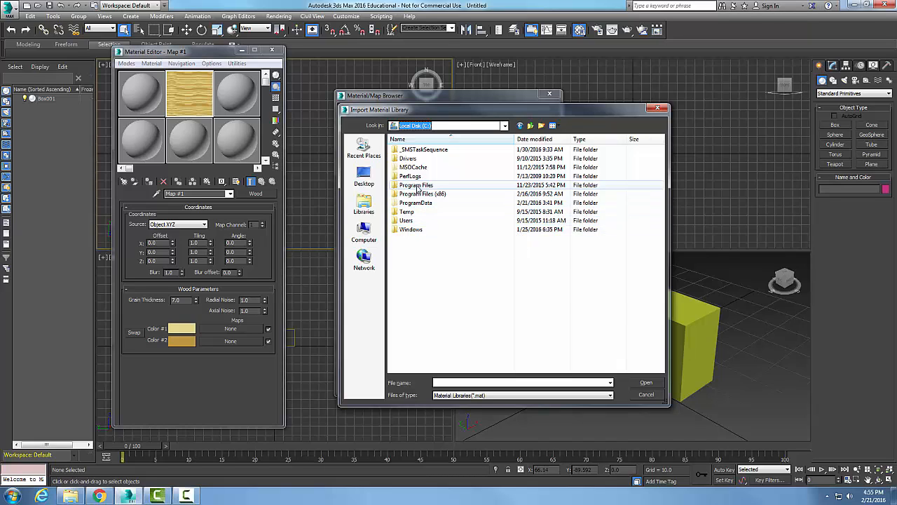
{"action": "double_click", "coordinate": [416, 185]}
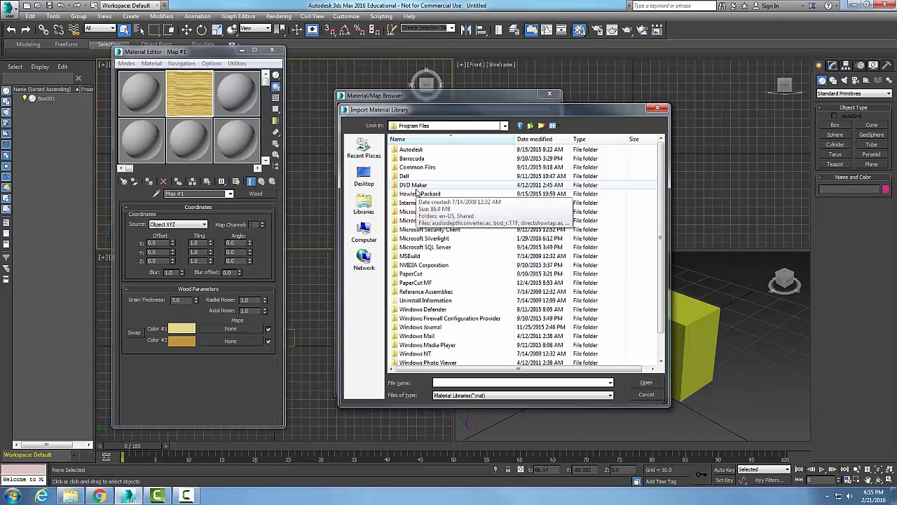
{"action": "double_click", "coordinate": [412, 149]}
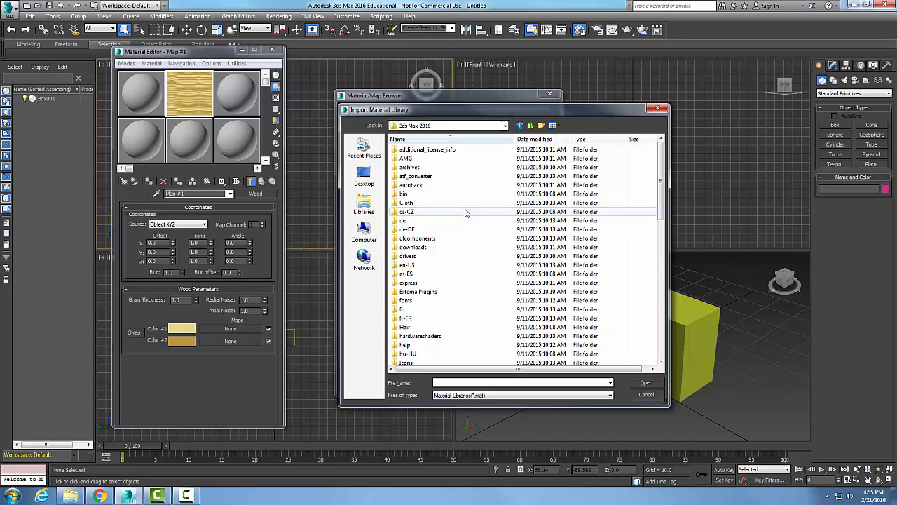
{"action": "scroll", "scroll_direction": "down", "scroll_amount": 3}
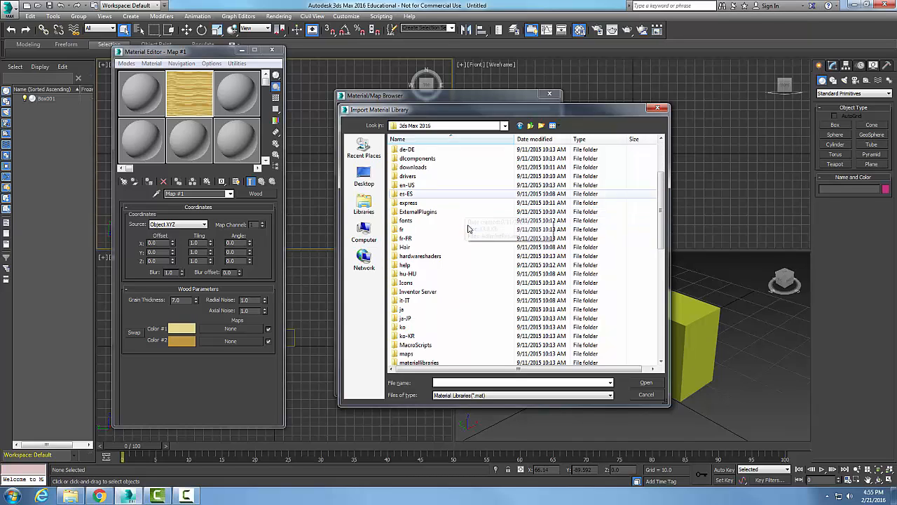
{"action": "scroll", "scroll_direction": "down", "scroll_amount": 3}
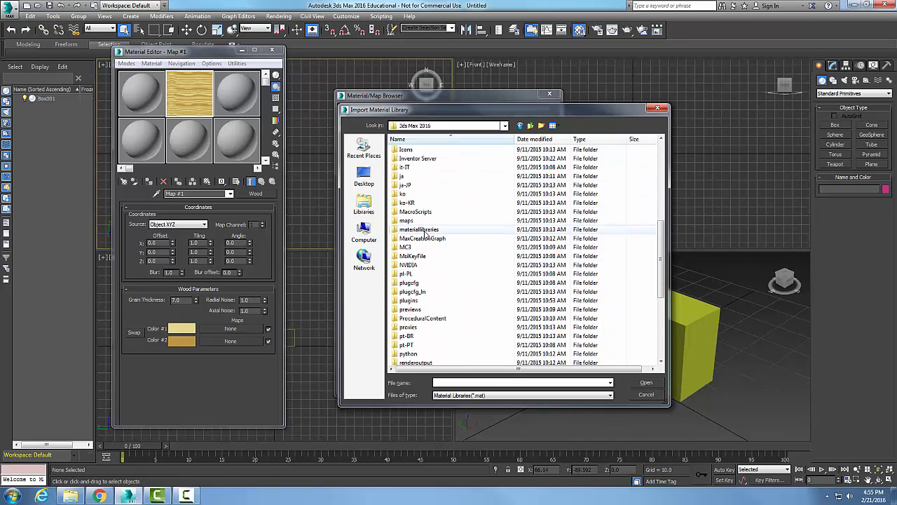
{"action": "double_click", "coordinate": [417, 230]}
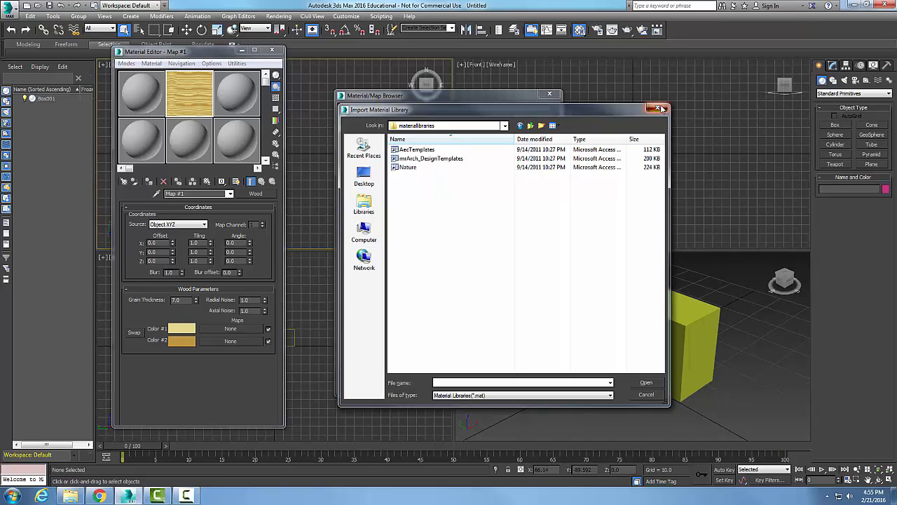
{"action": "left_click", "coordinate": [659, 109]}
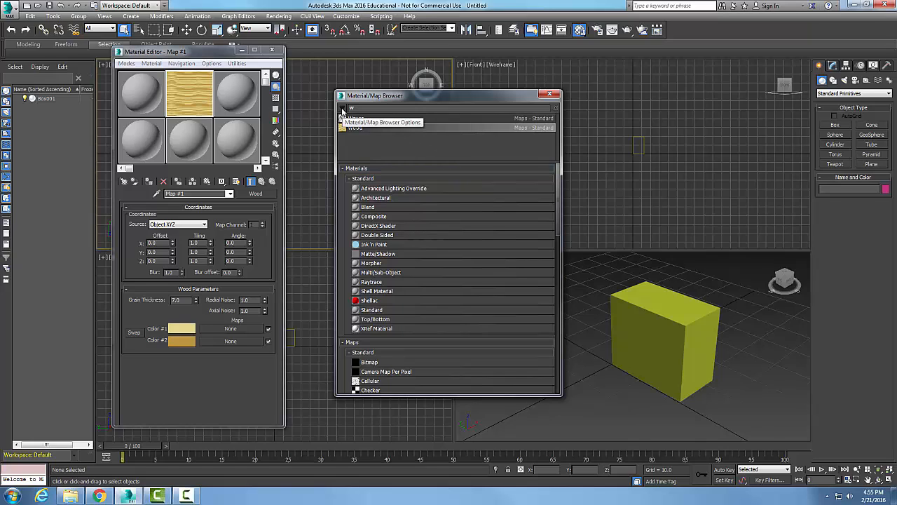
{"action": "left_click", "coordinate": [342, 118]}
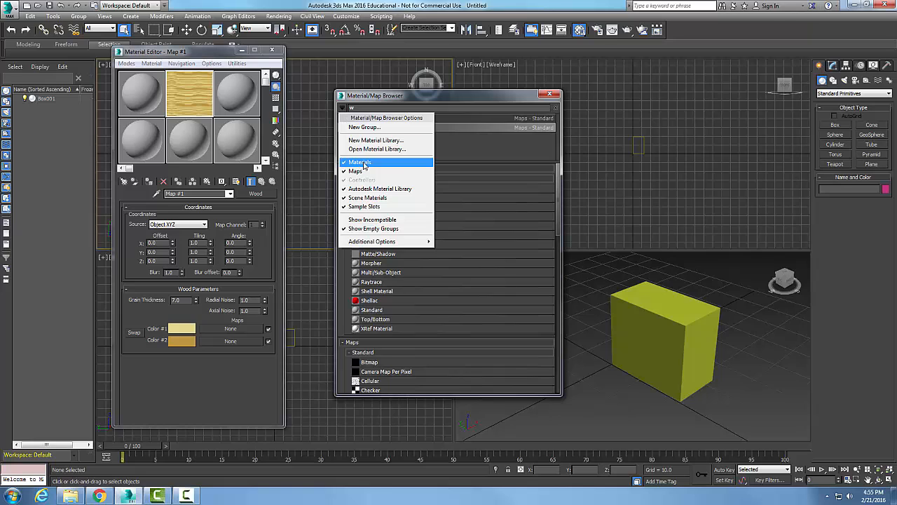
{"action": "left_click", "coordinate": [376, 141]}
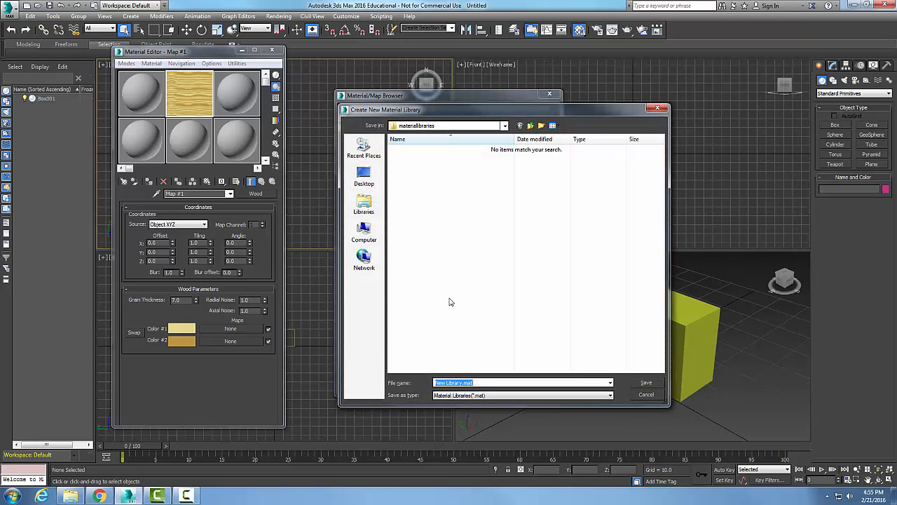
{"action": "mouse_move", "coordinate": [510, 395]}
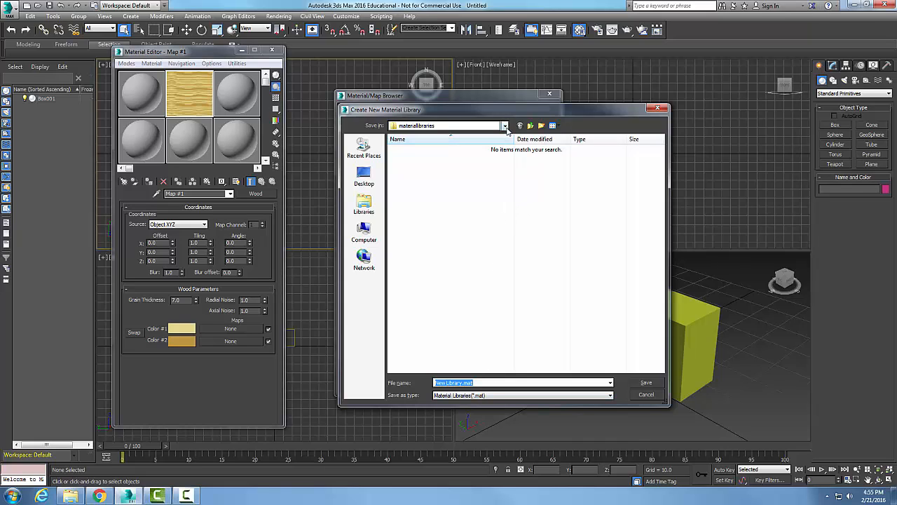
{"action": "left_click", "coordinate": [505, 126]}
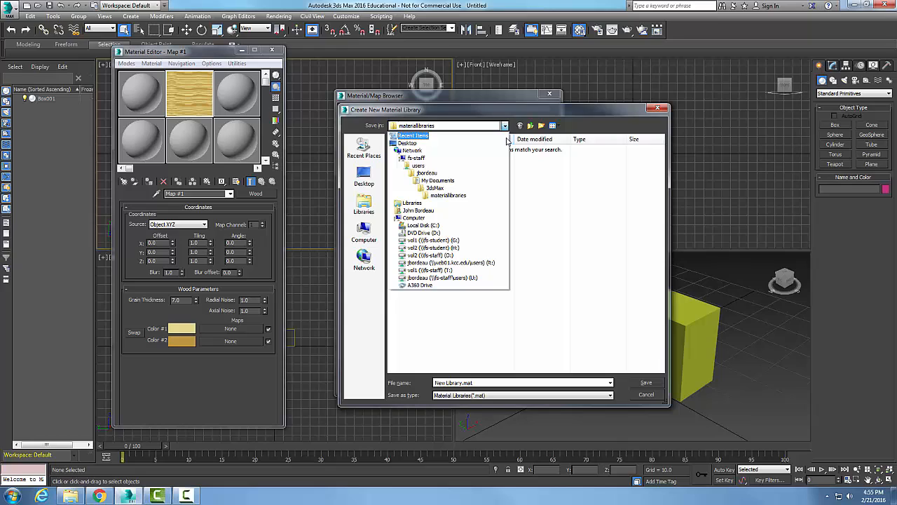
{"action": "left_click", "coordinate": [449, 195]}
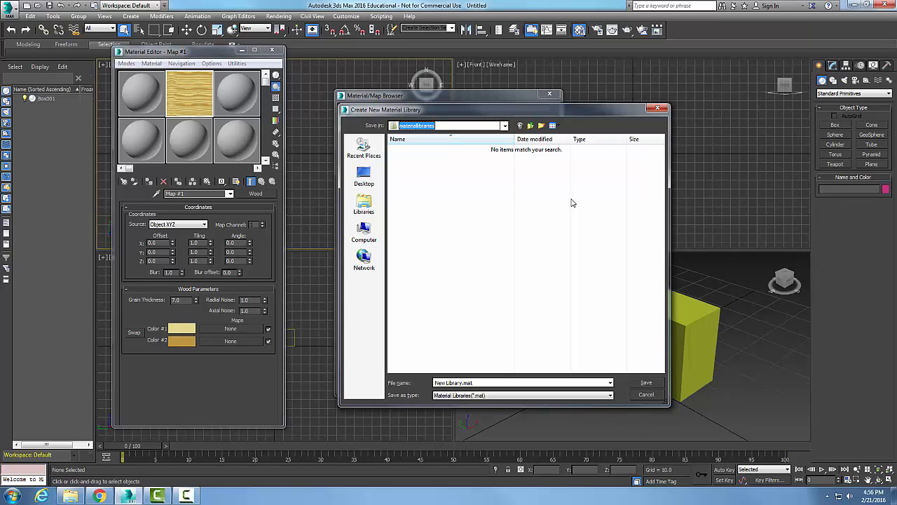
{"action": "mouse_move", "coordinate": [564, 208]}
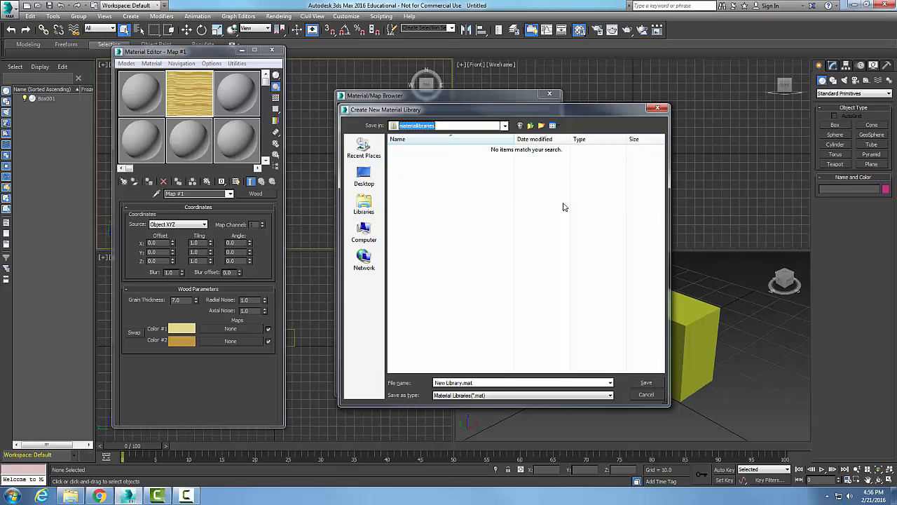
{"action": "mouse_move", "coordinate": [629, 382]}
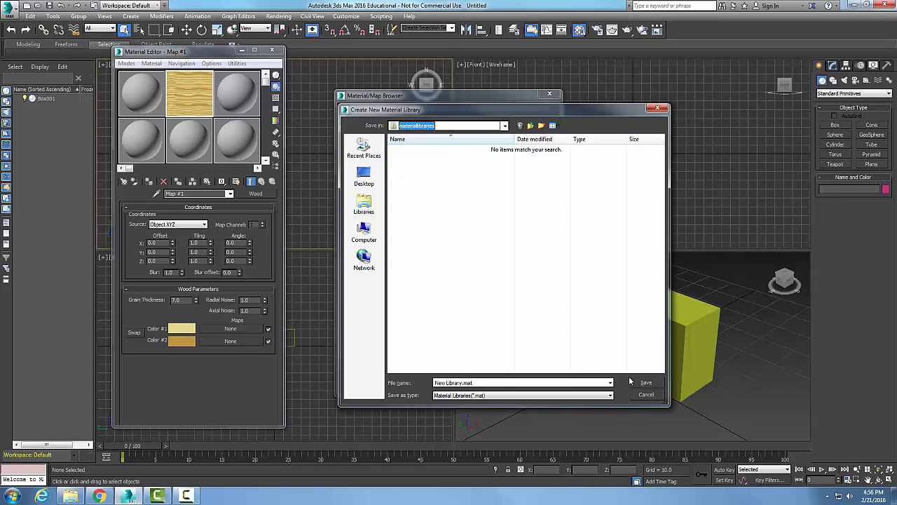
{"action": "mouse_move", "coordinate": [628, 375]}
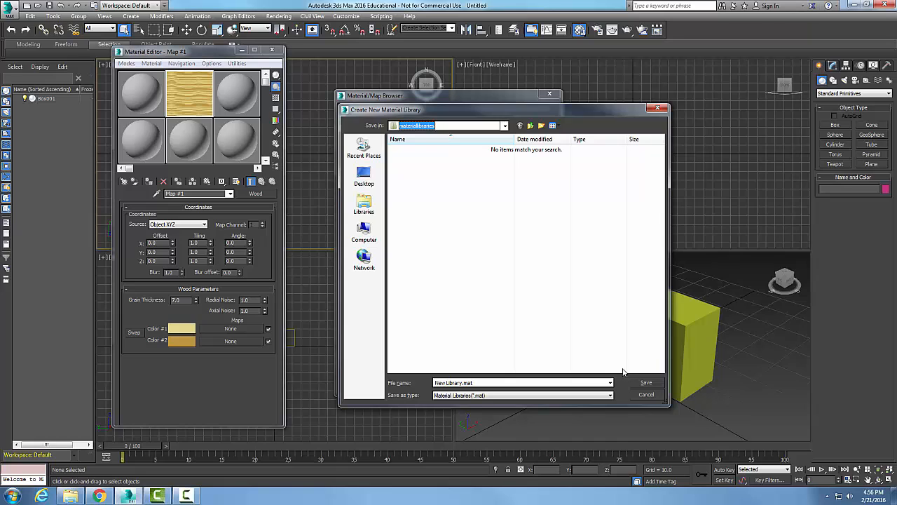
{"action": "left_click", "coordinate": [645, 394]}
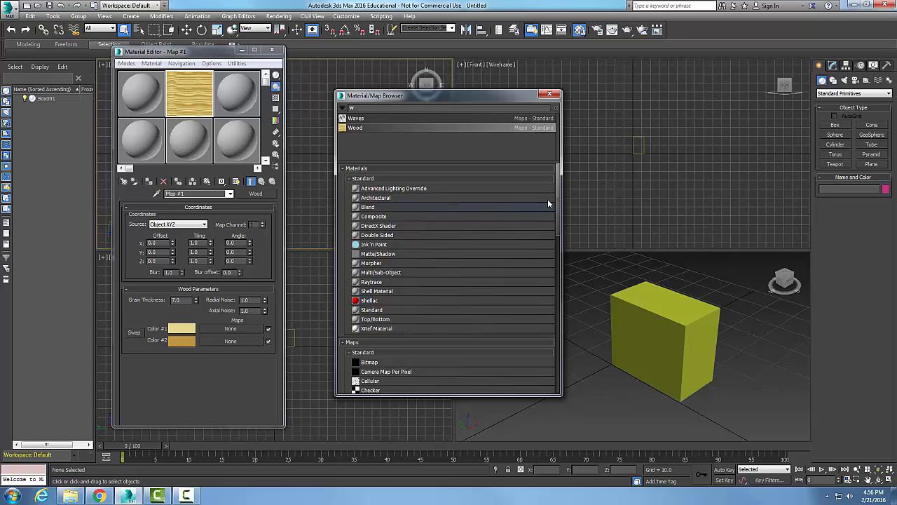
Step: Reactivate the Map #1 wood slot and show the editor's Material menu
{"action": "scroll", "scroll_direction": "down", "scroll_amount": 3}
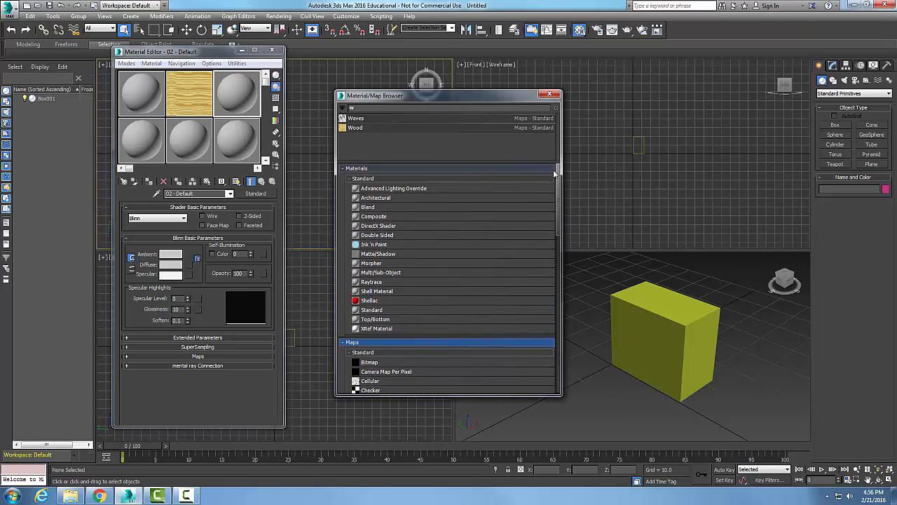
{"action": "double_click", "coordinate": [376, 197]}
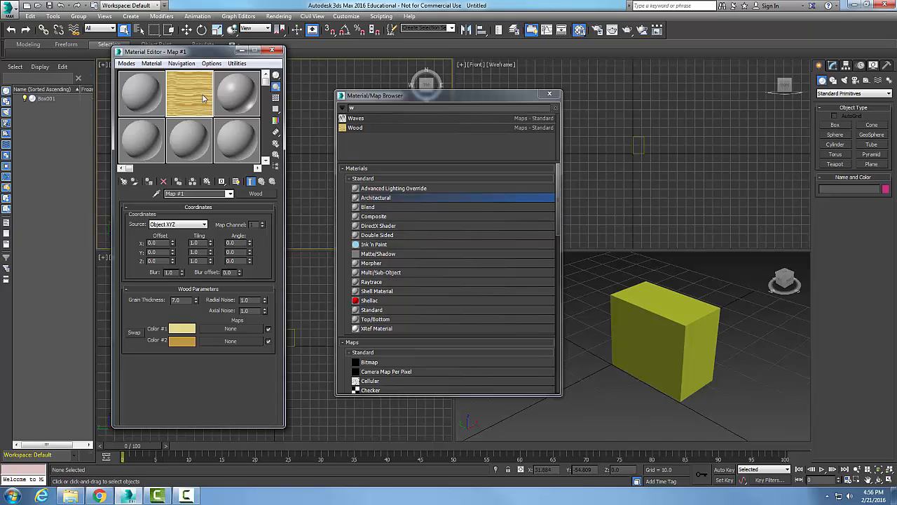
{"action": "left_click", "coordinate": [152, 63]}
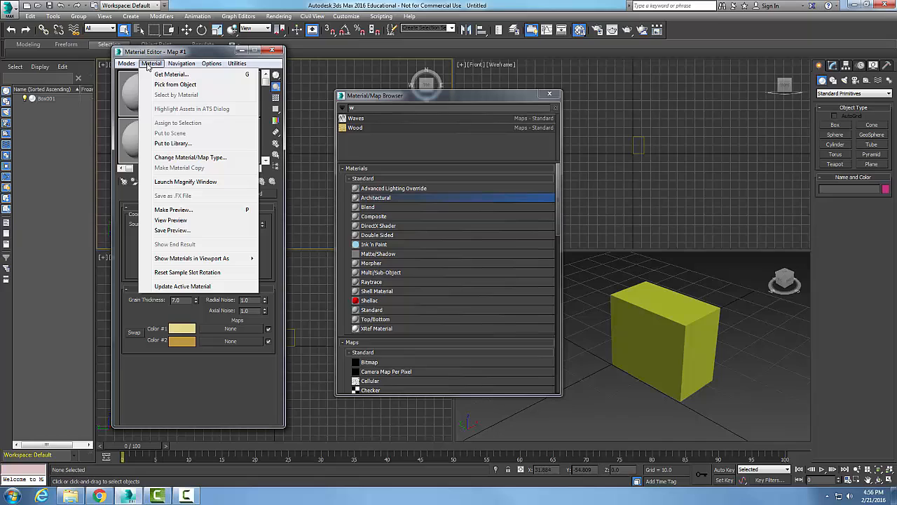